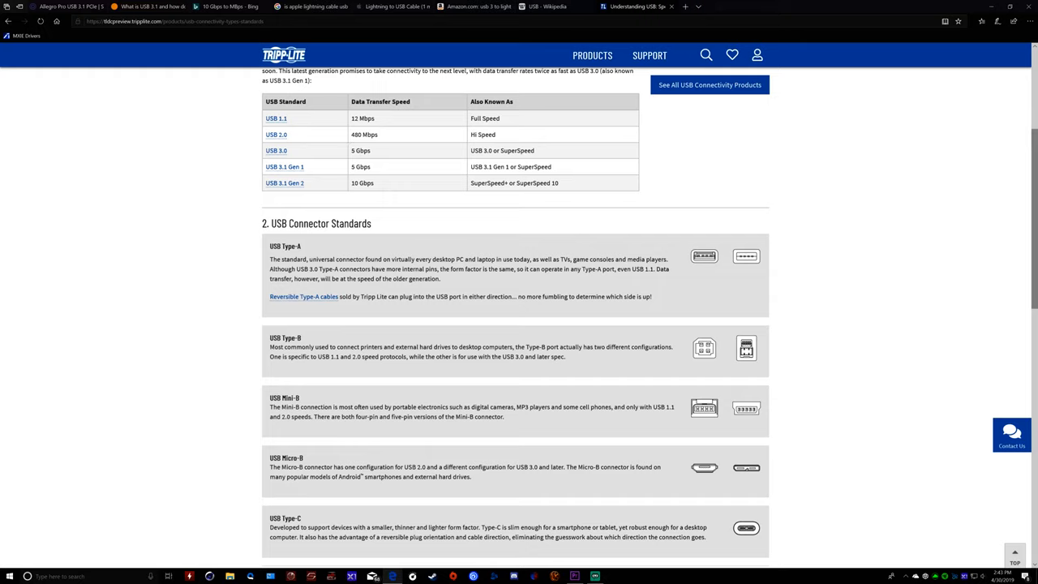
mouse_move(318, 167)
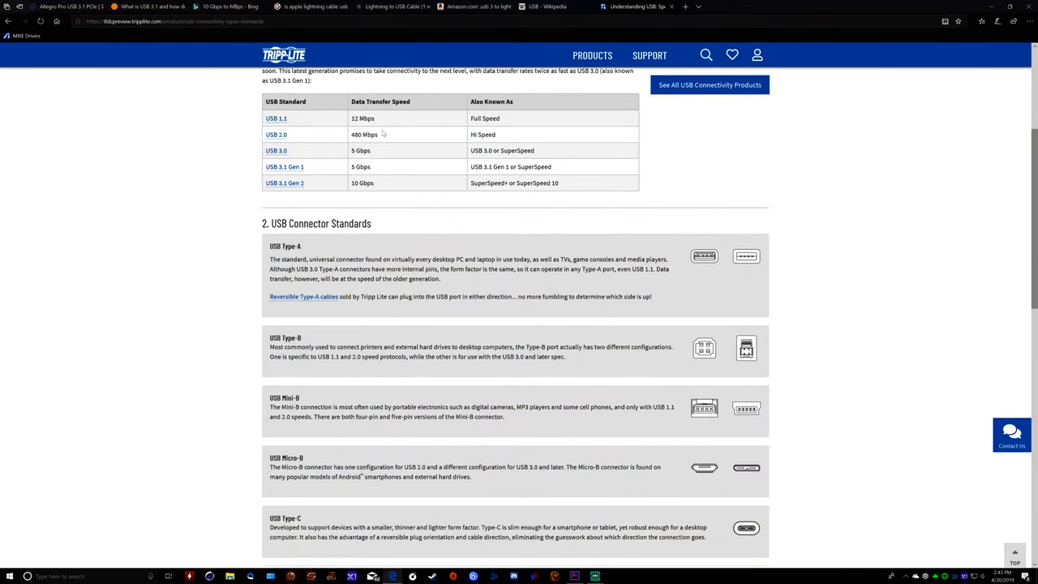
mouse_move(348, 141)
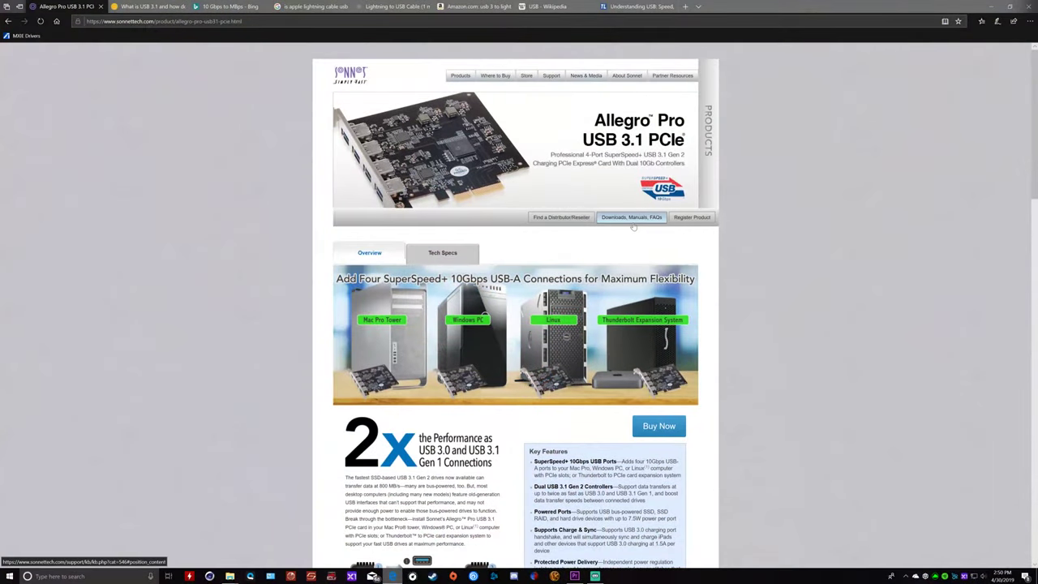
Scroll through the Allegro Pro page's Overview, Speed and Power, and Port Power Advantages sections
scroll(down, 3)
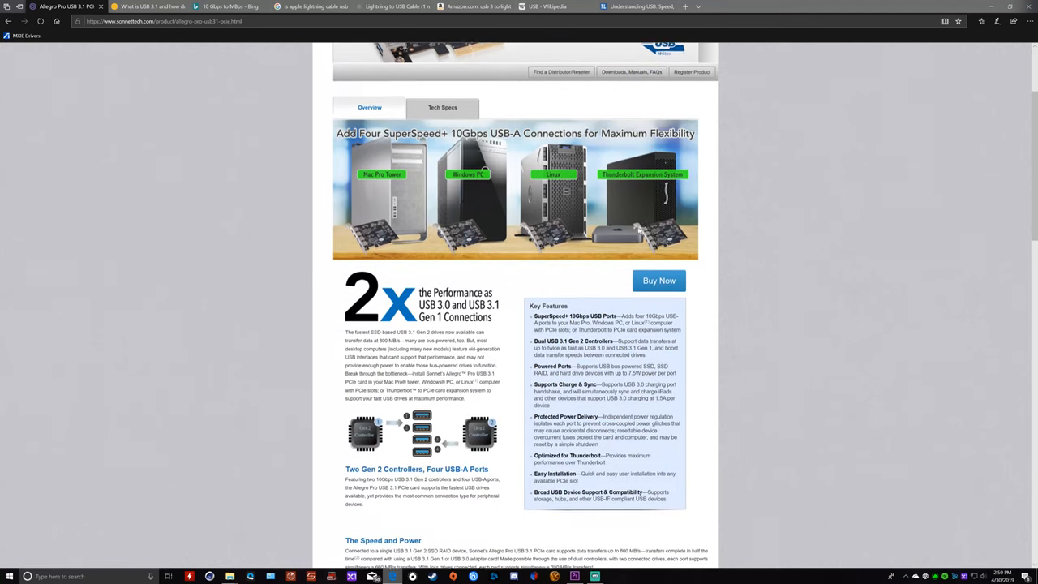
scroll(down, 3)
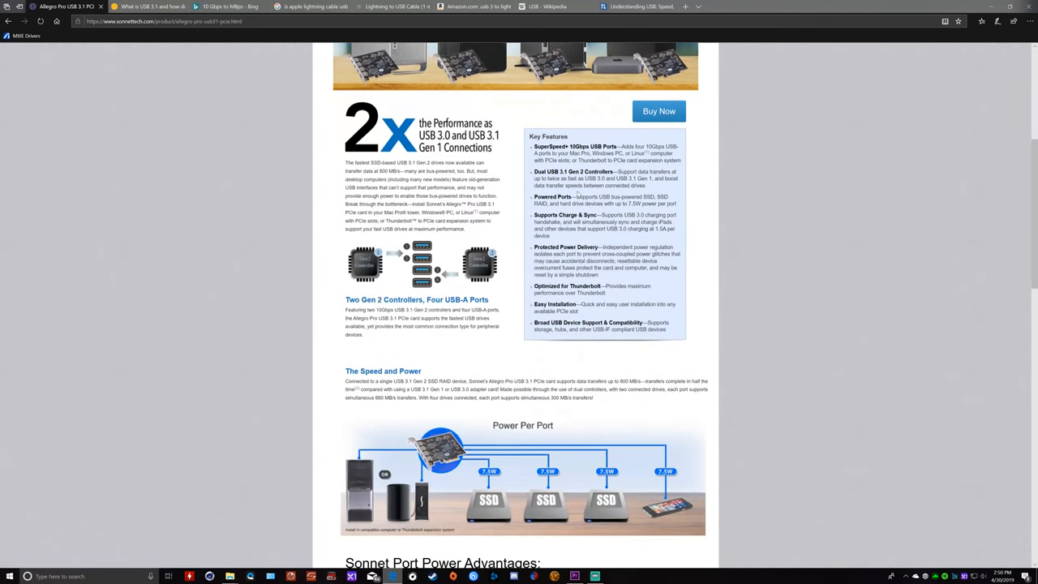
mouse_move(610, 305)
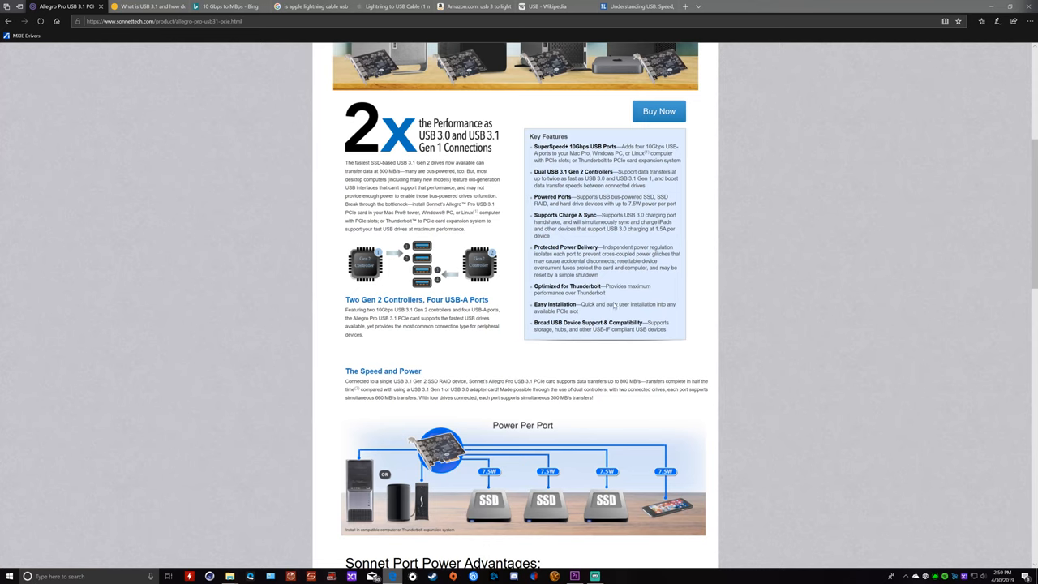
scroll(down, 3)
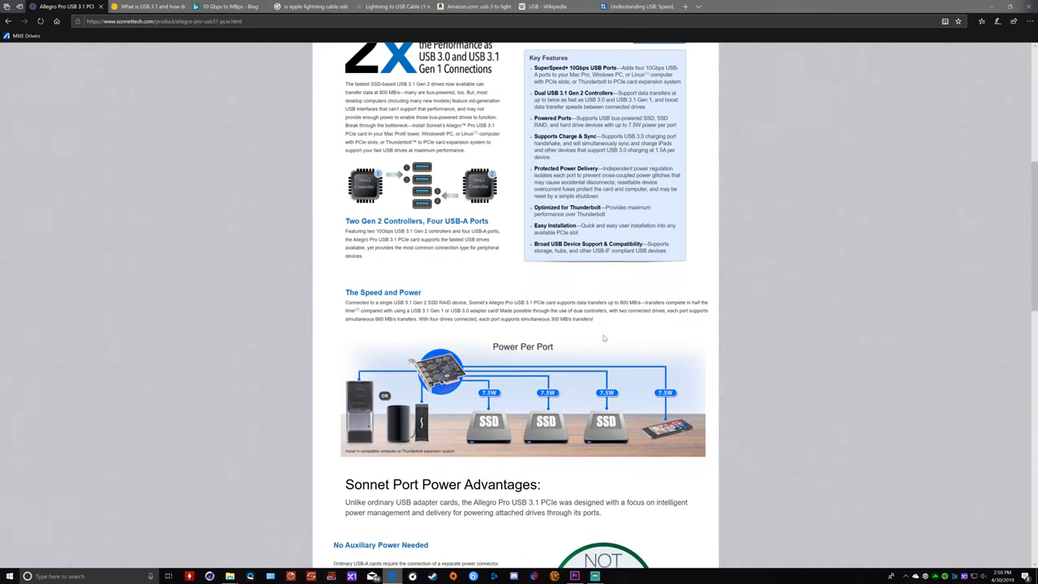
scroll(down, 3)
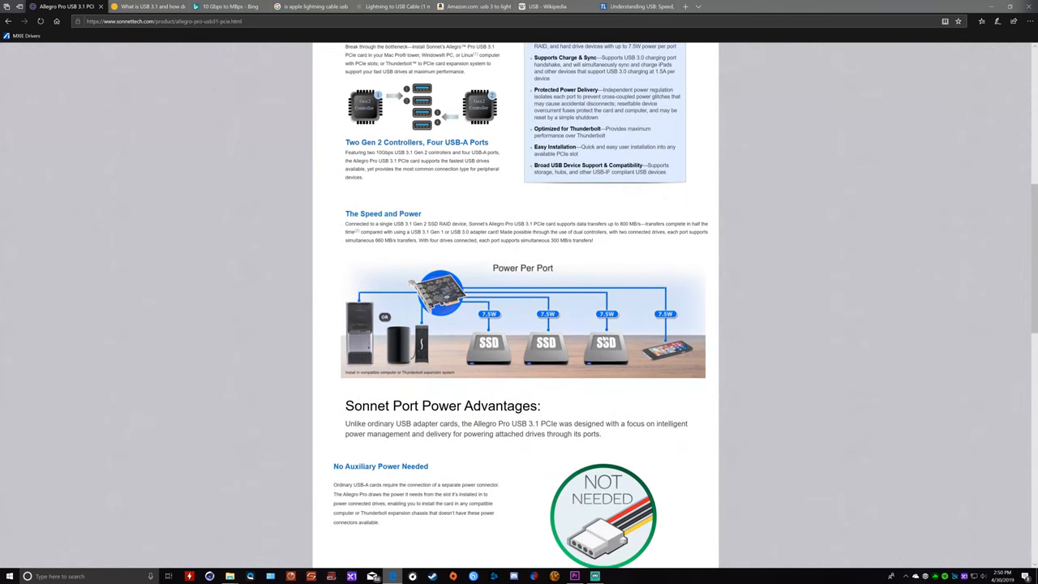
scroll(down, 3)
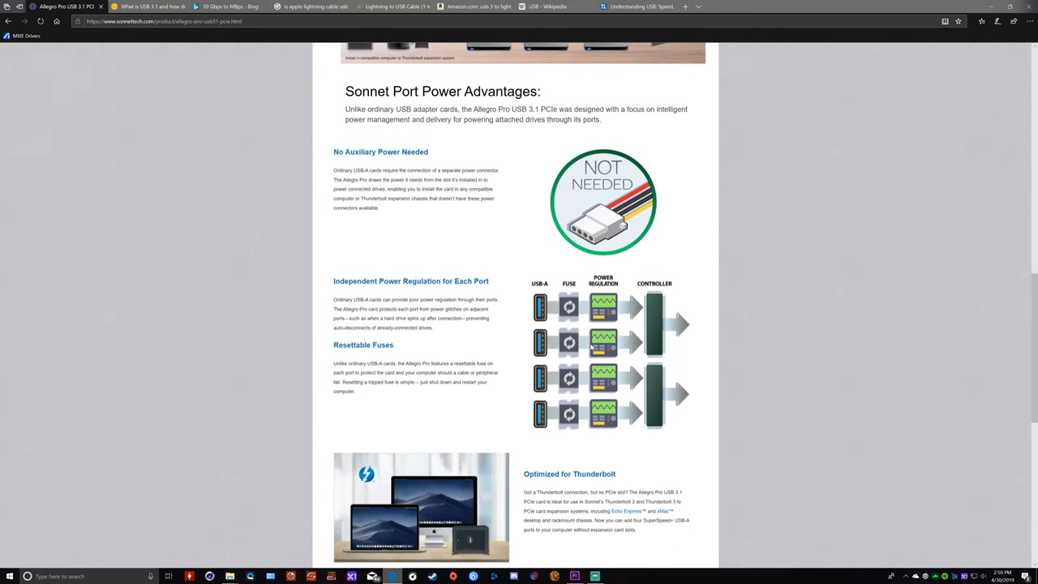
scroll(down, 3)
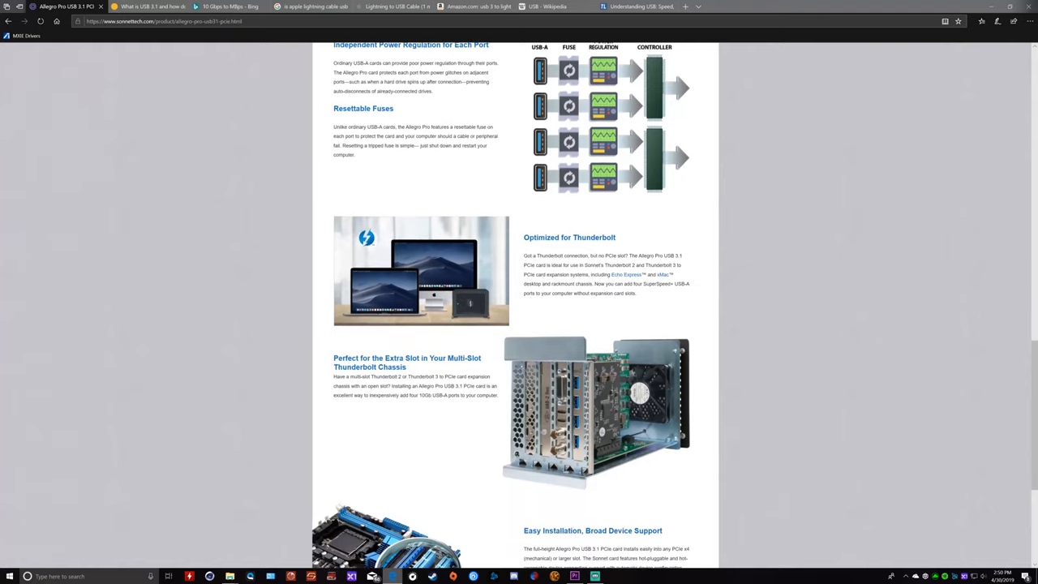
scroll(down, 3)
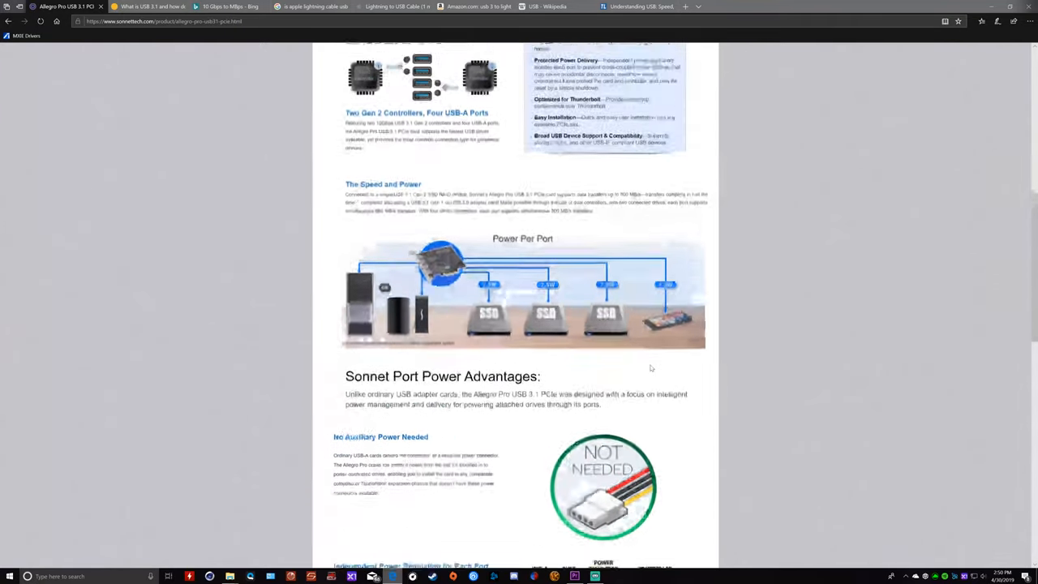
scroll(up, 3)
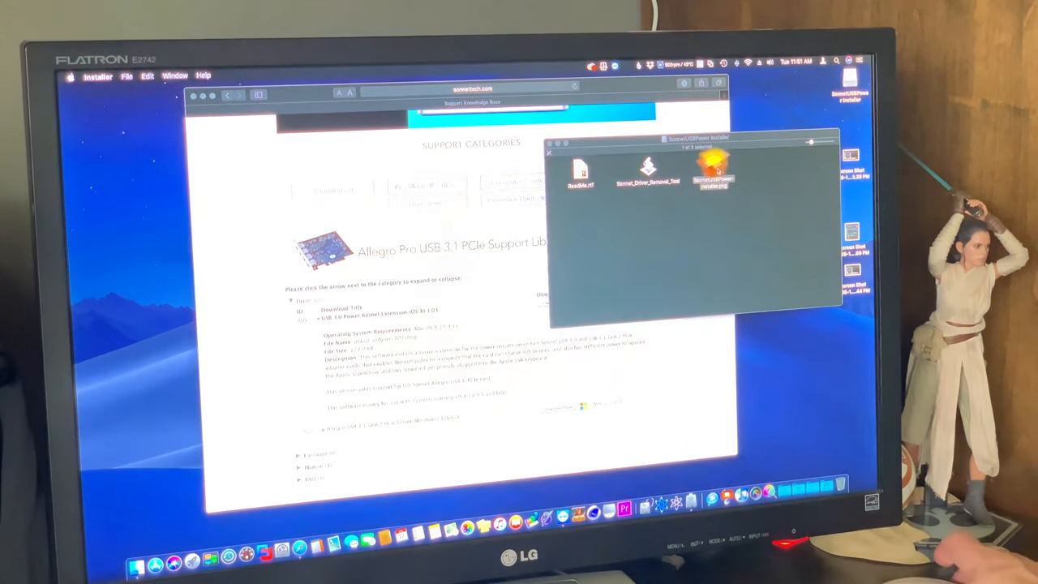
Launch the SonnetUSBPower pkg and move past the Introduction, Read Me and licence text
double_click(722, 162)
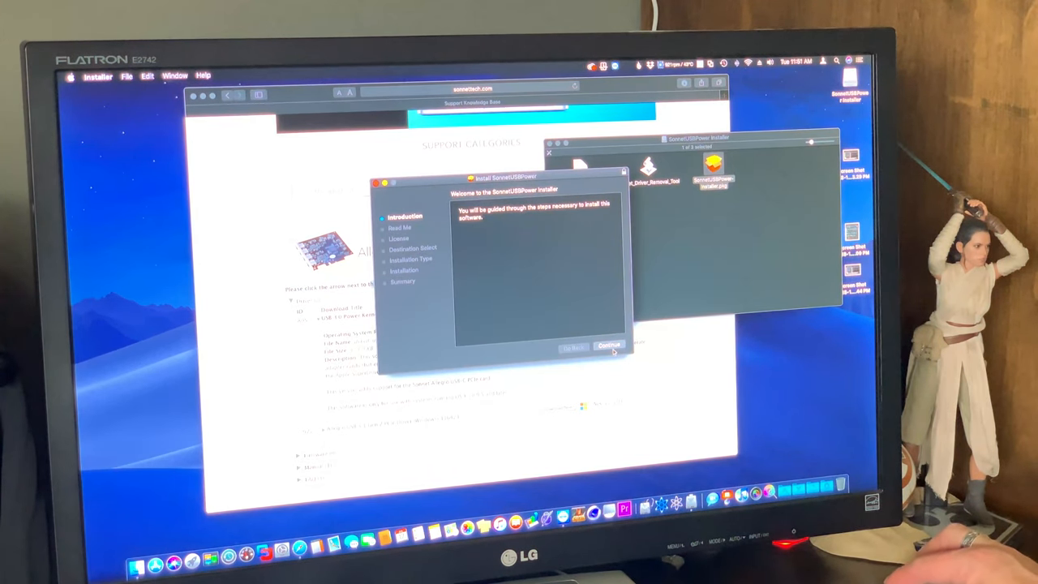
click(607, 344)
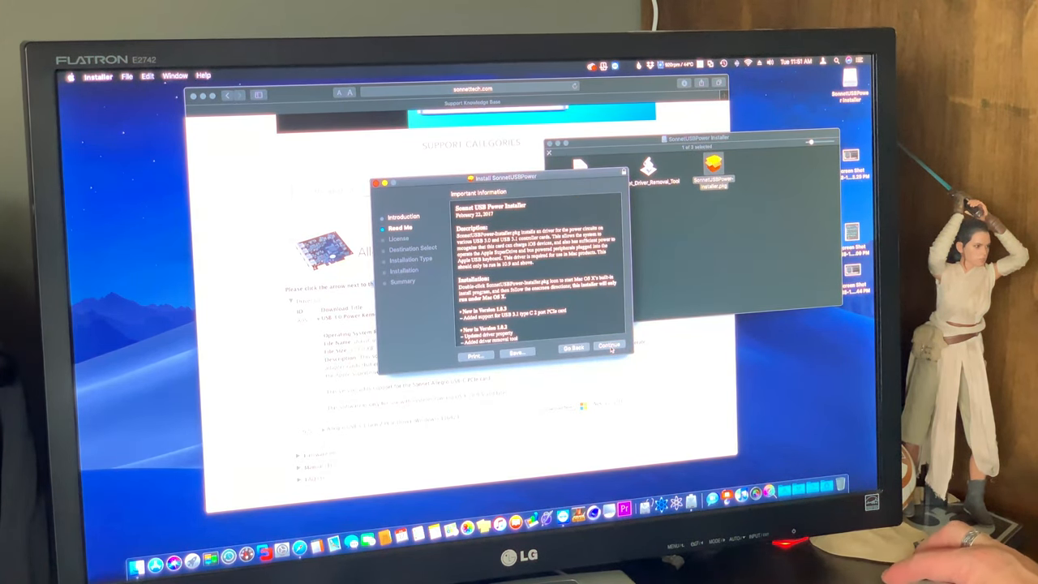
click(609, 347)
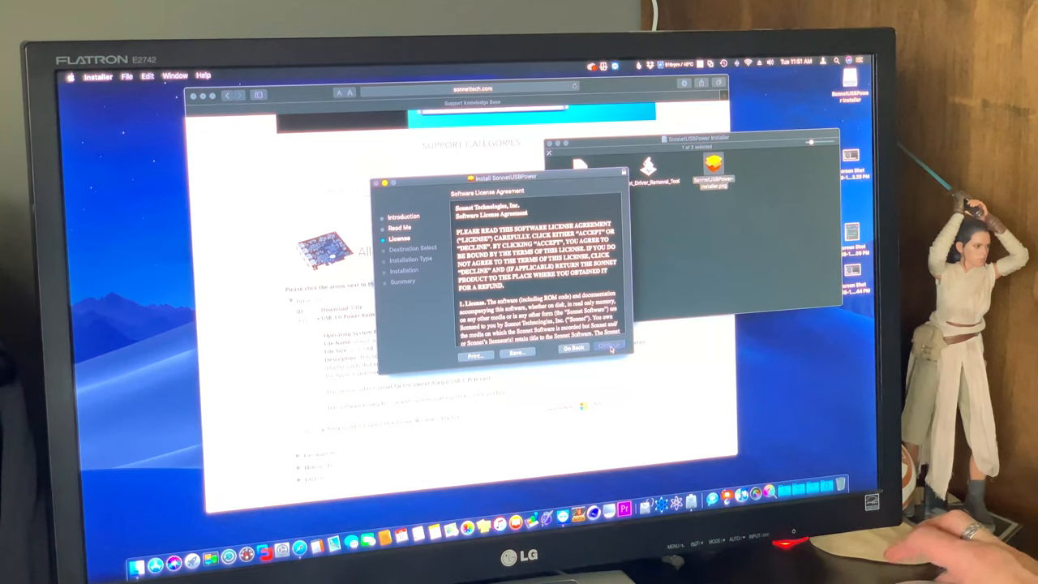
click(607, 351)
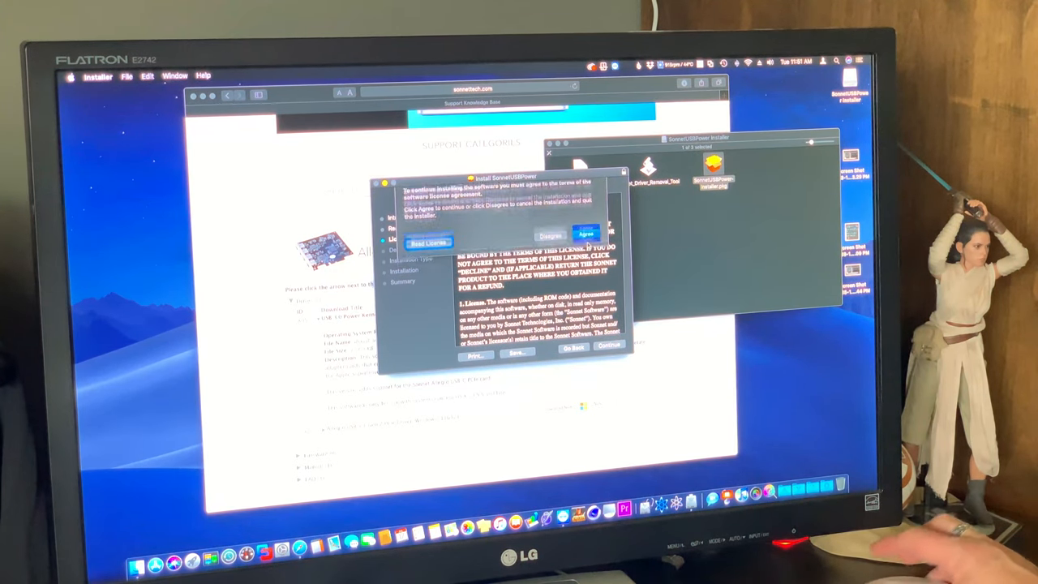
Agree to the licence and start the standard install, accepting that a restart is required
click(588, 226)
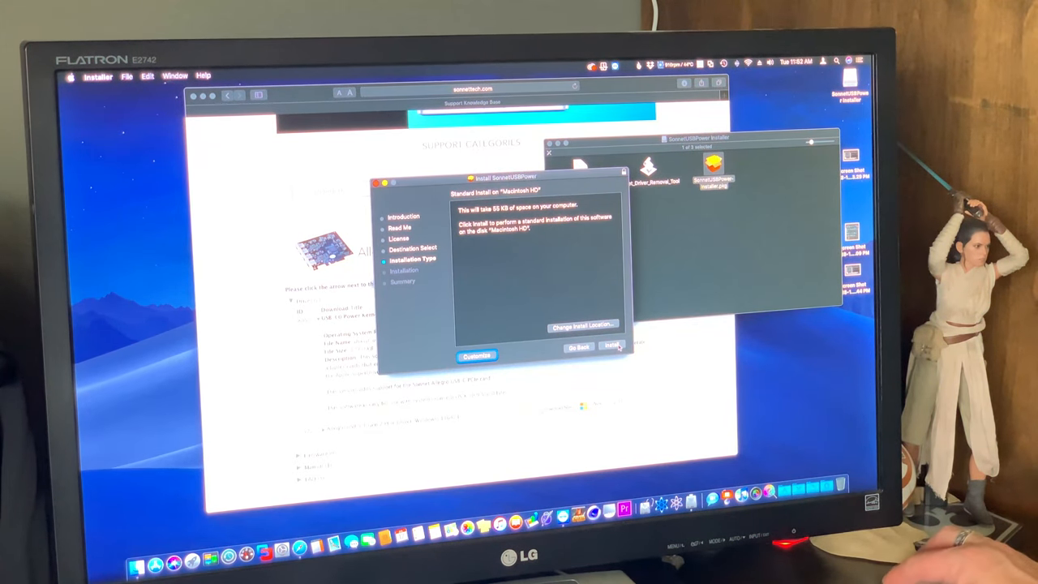
click(613, 345)
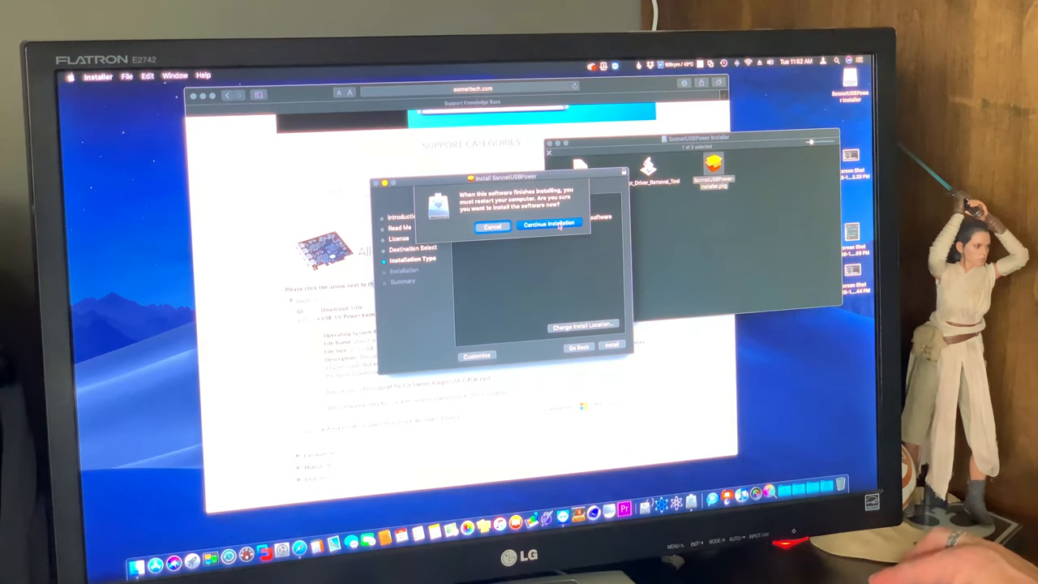
click(548, 227)
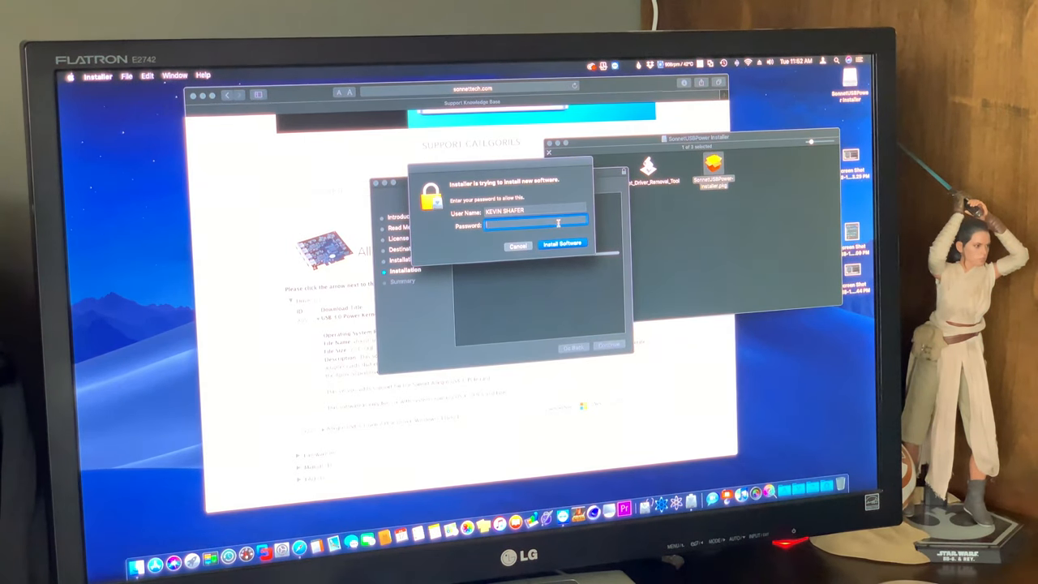
Authorise the install with the admin password and restart the Mac once it succeeds
click(565, 245)
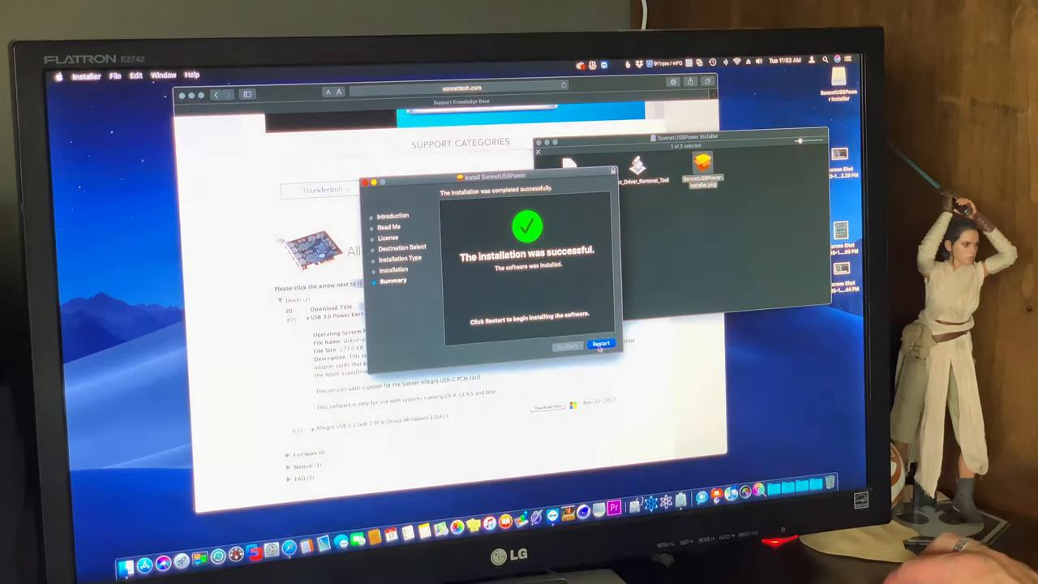
click(600, 344)
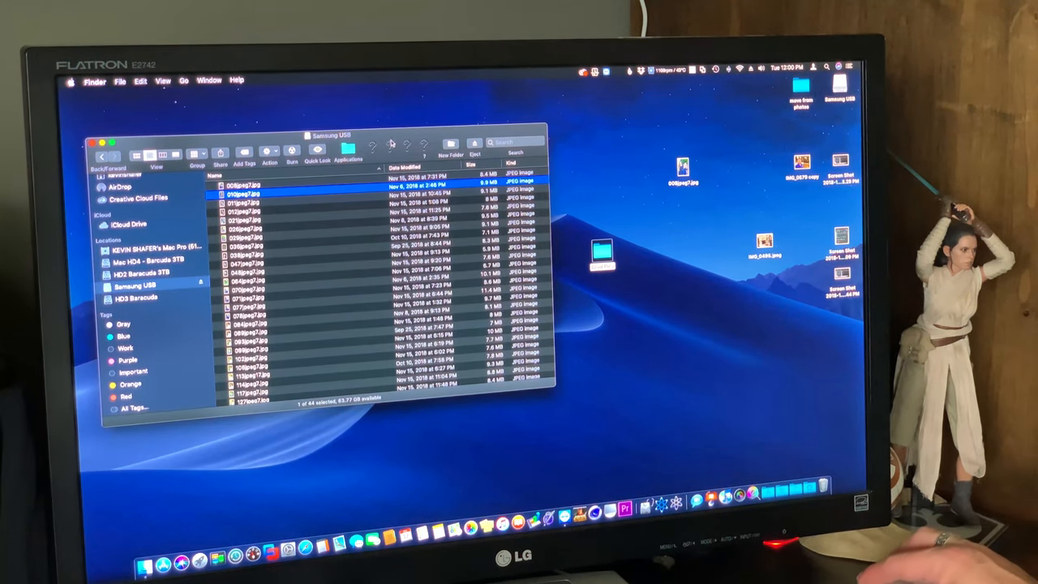
Select all JPEG photos on the Samsung USB drive with Cmd+A, then close its window
key(cmd+a)
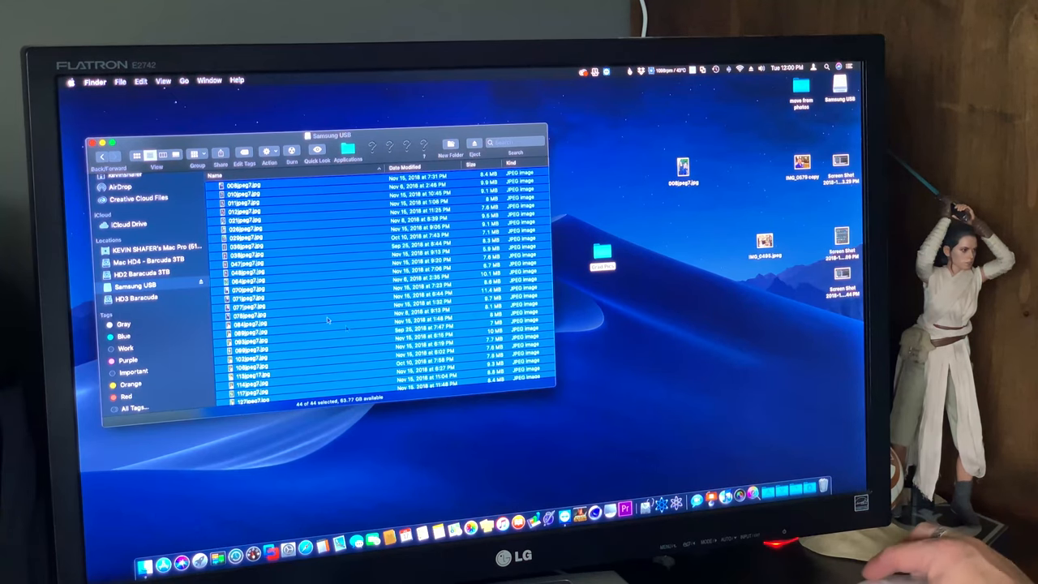
click(100, 138)
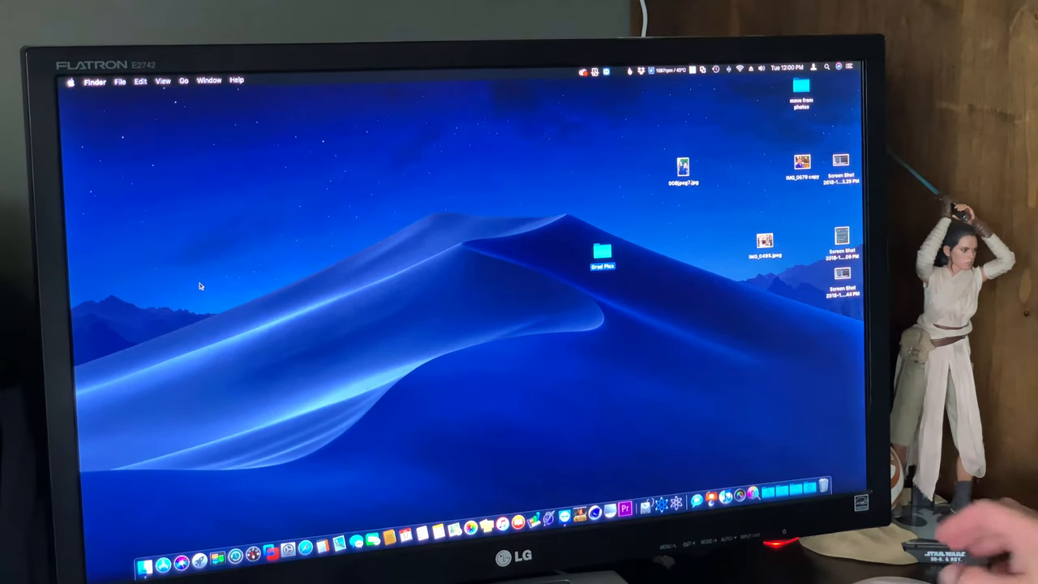